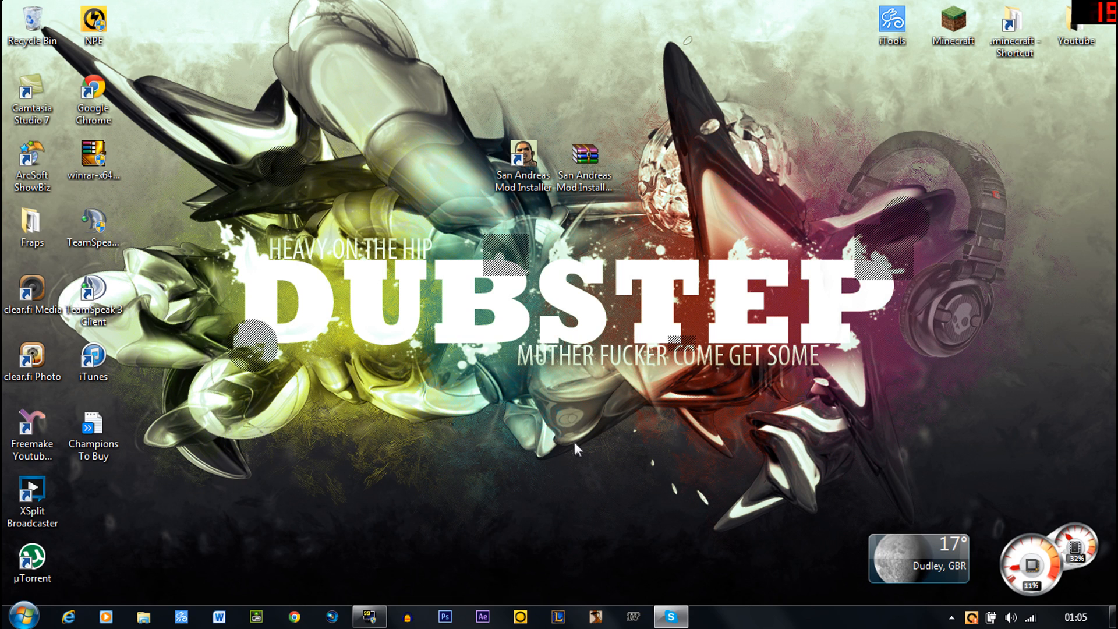
mouse_move(550, 381)
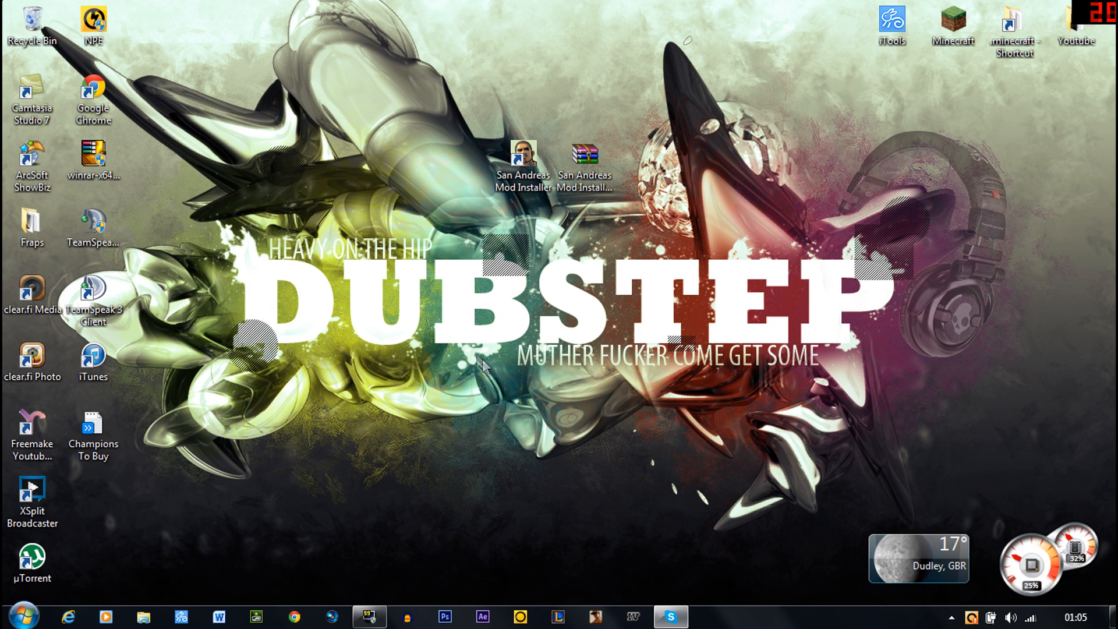
mouse_move(536, 439)
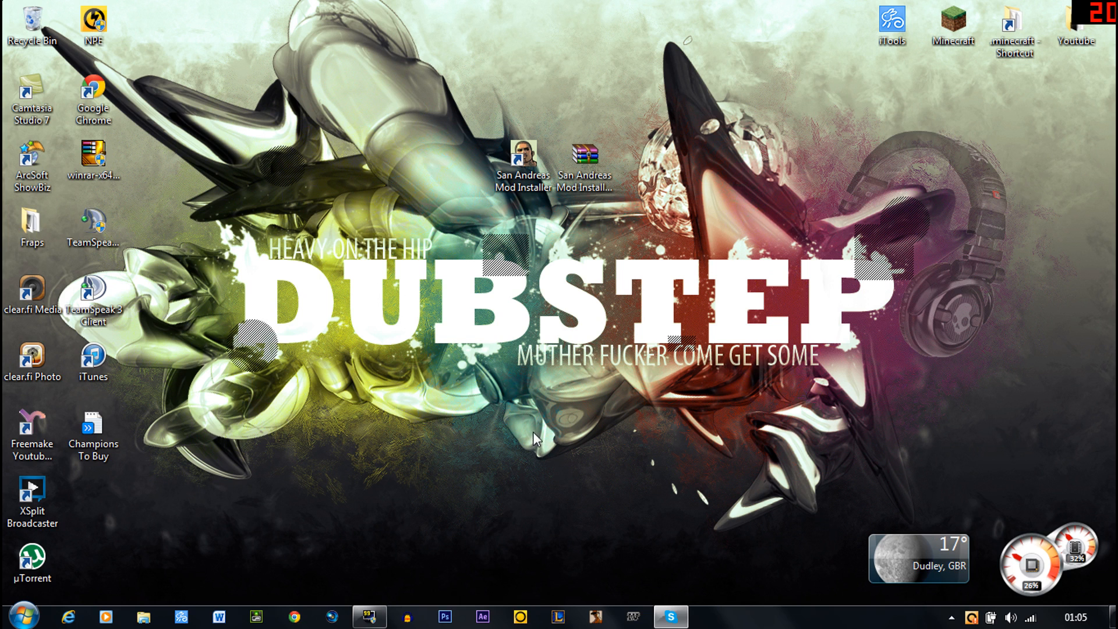
mouse_move(292, 617)
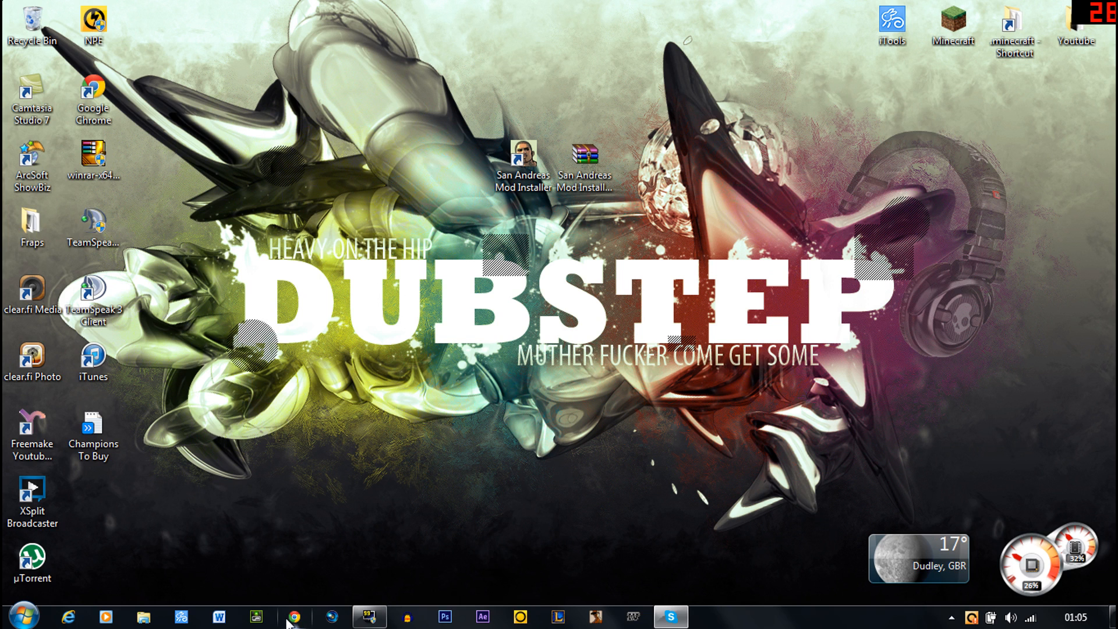
Search for 'gamefront' in Chrome and open the Game Front site.
click(293, 616)
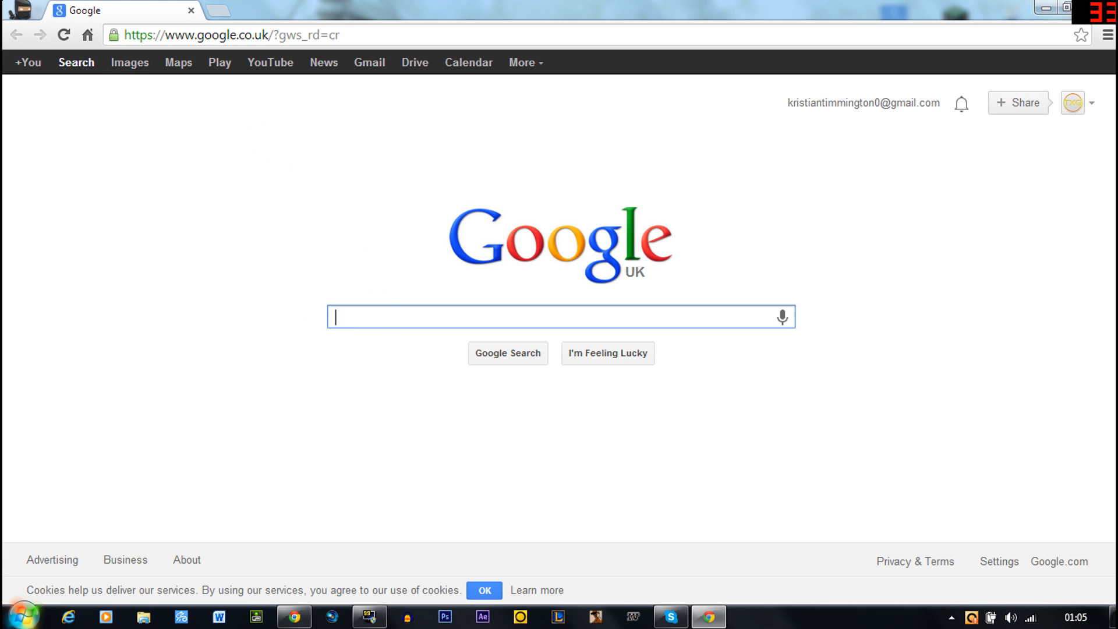
text(gamefront)
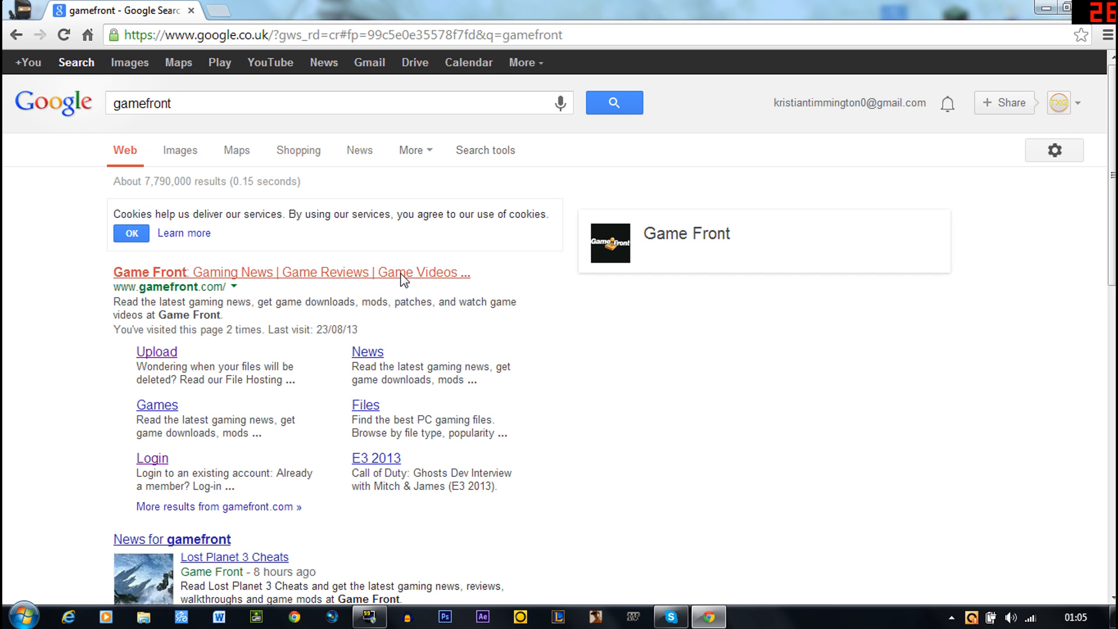
click(149, 272)
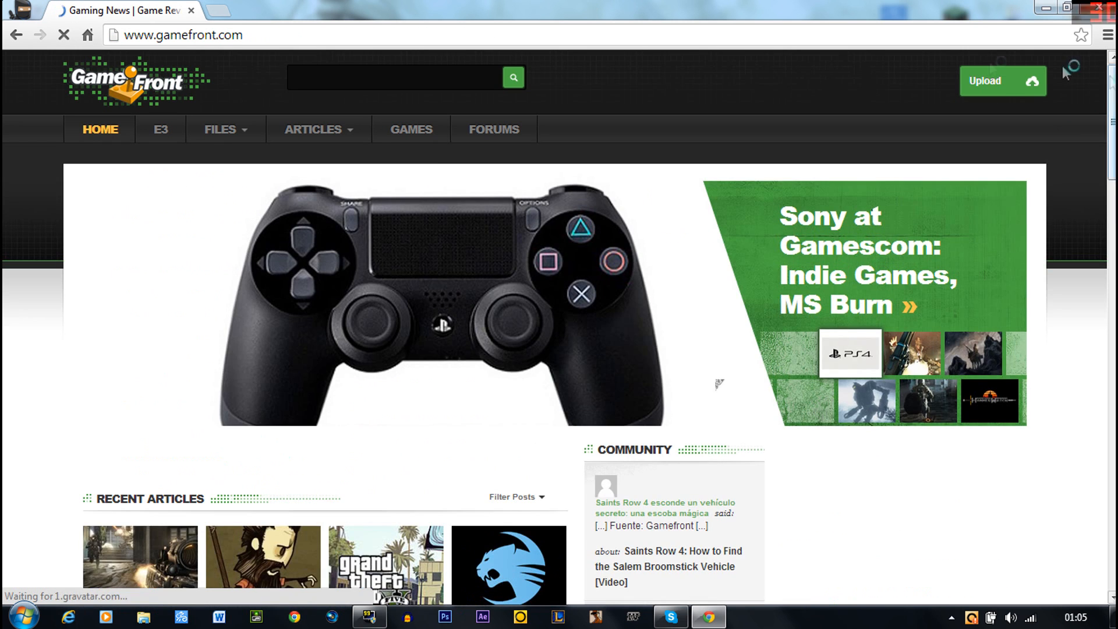
Sign in to the Game Front account and download sami_v1.1.zip from the file list.
click(1000, 80)
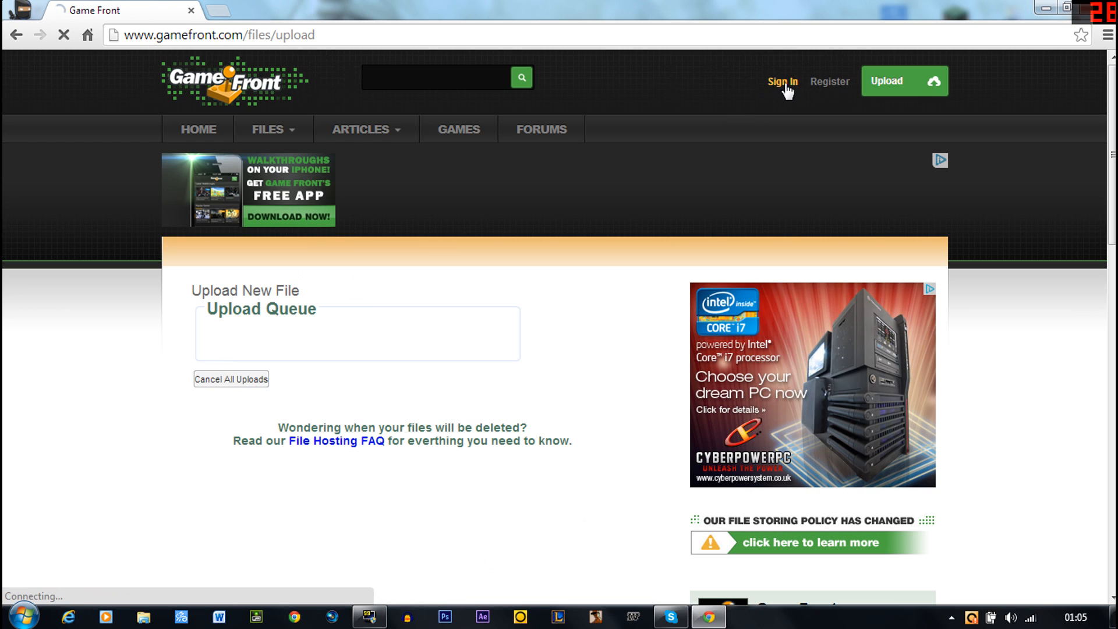
click(781, 82)
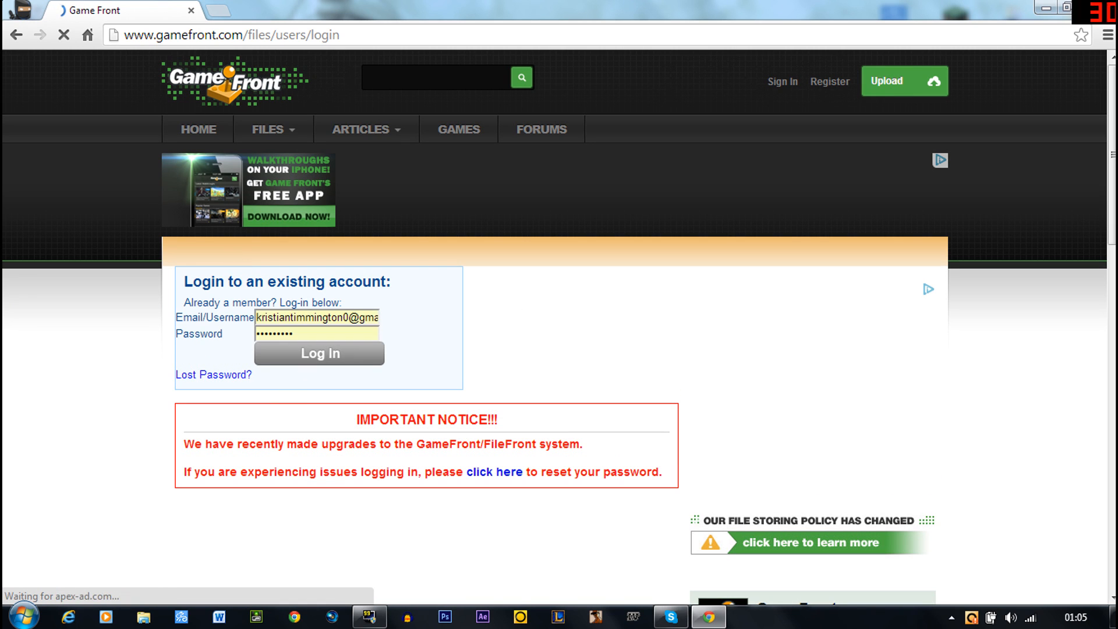
click(319, 353)
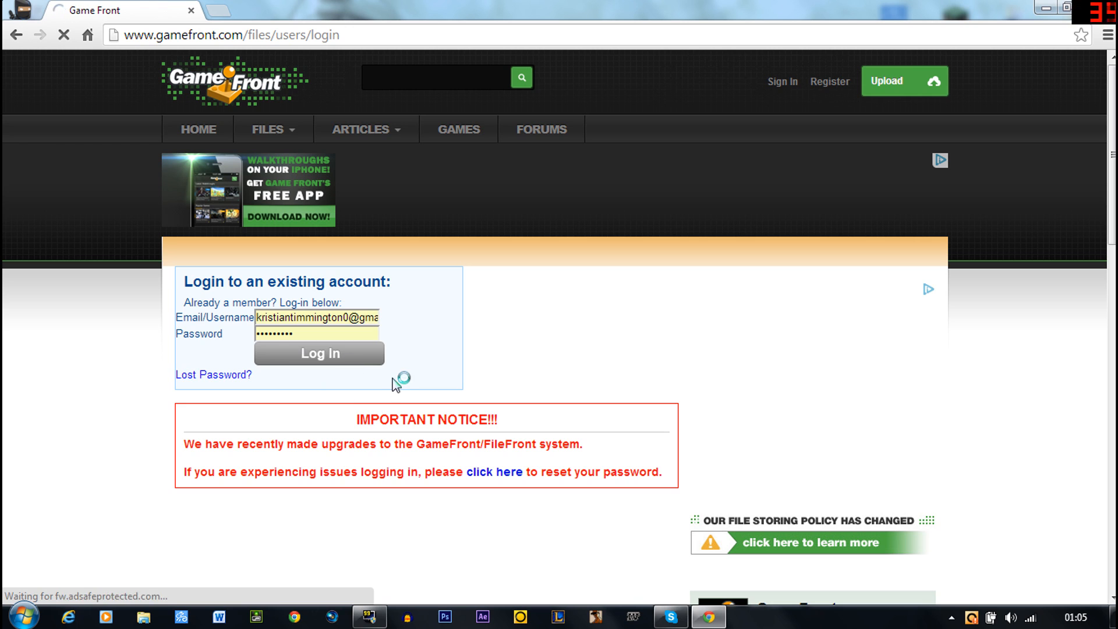
click(319, 353)
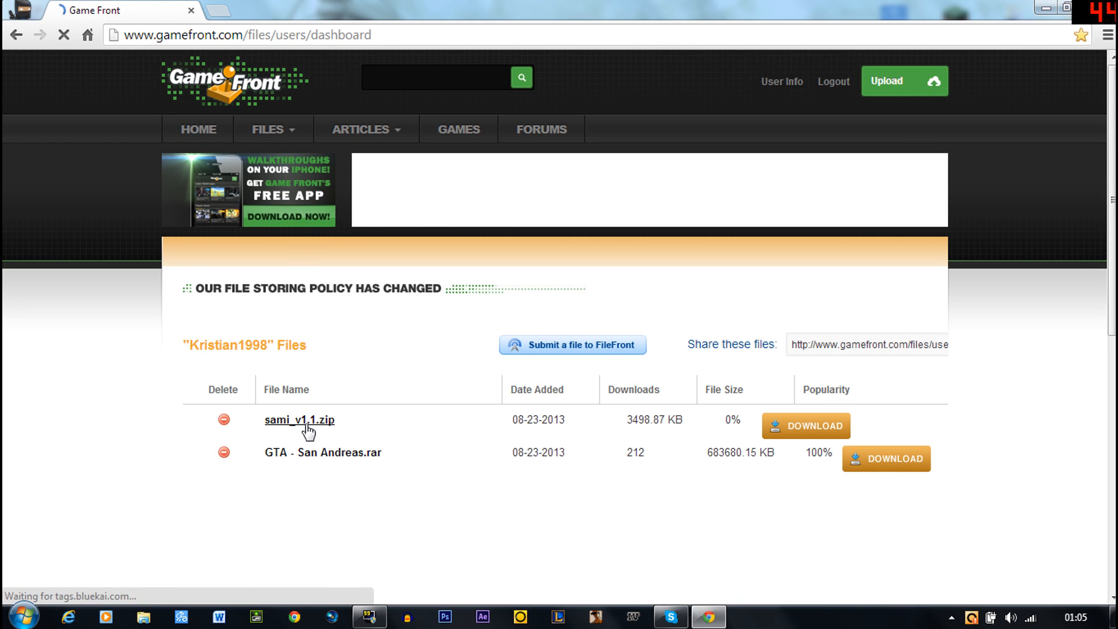
click(299, 420)
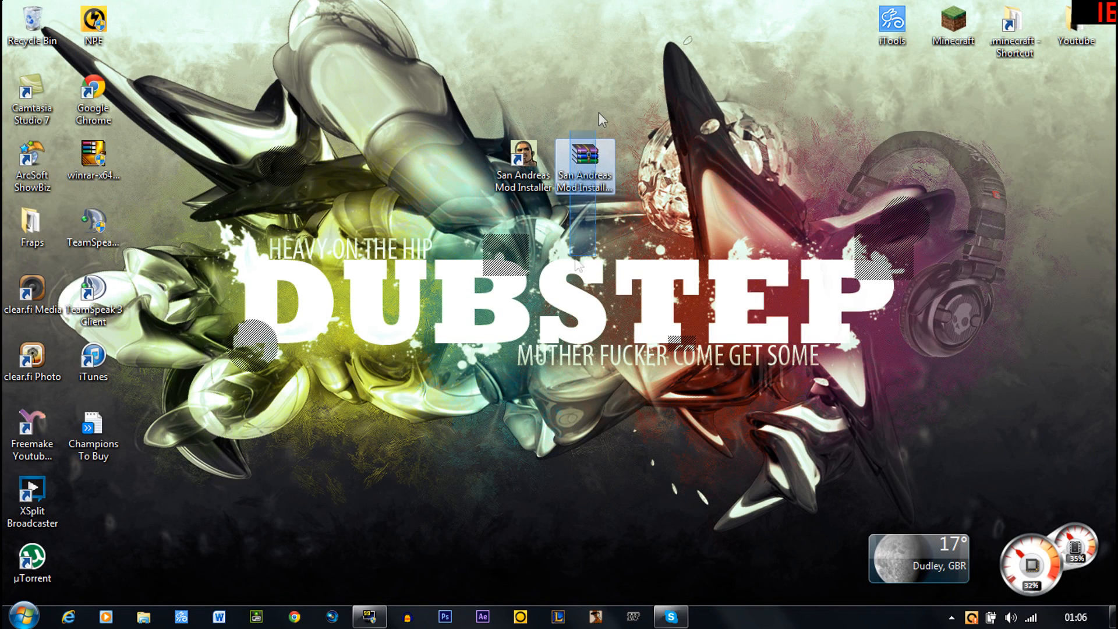
double_click(584, 164)
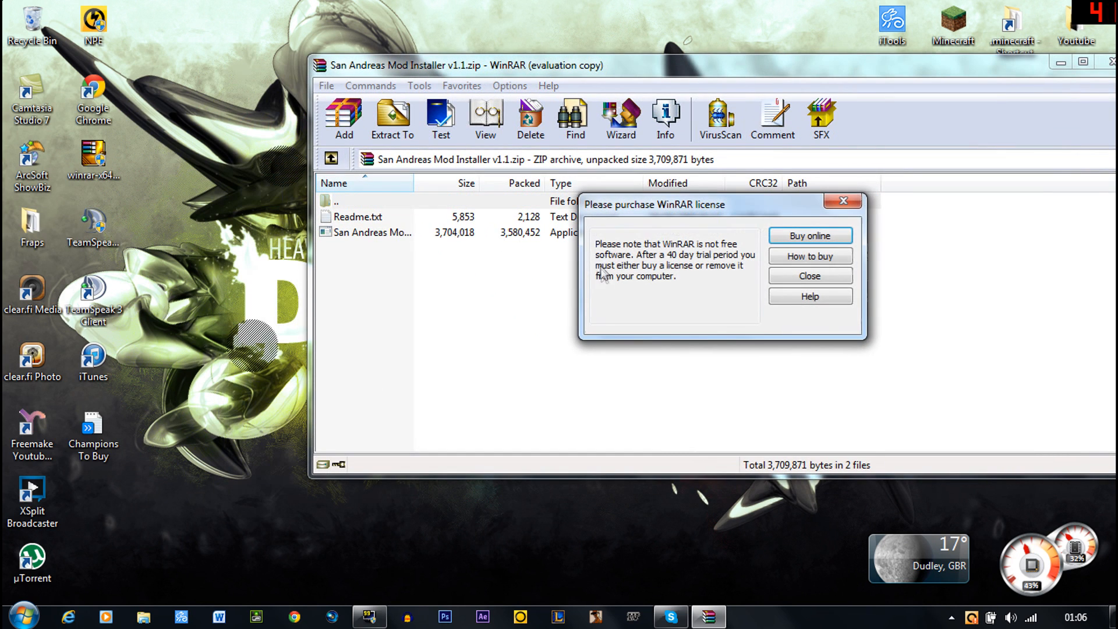
click(810, 276)
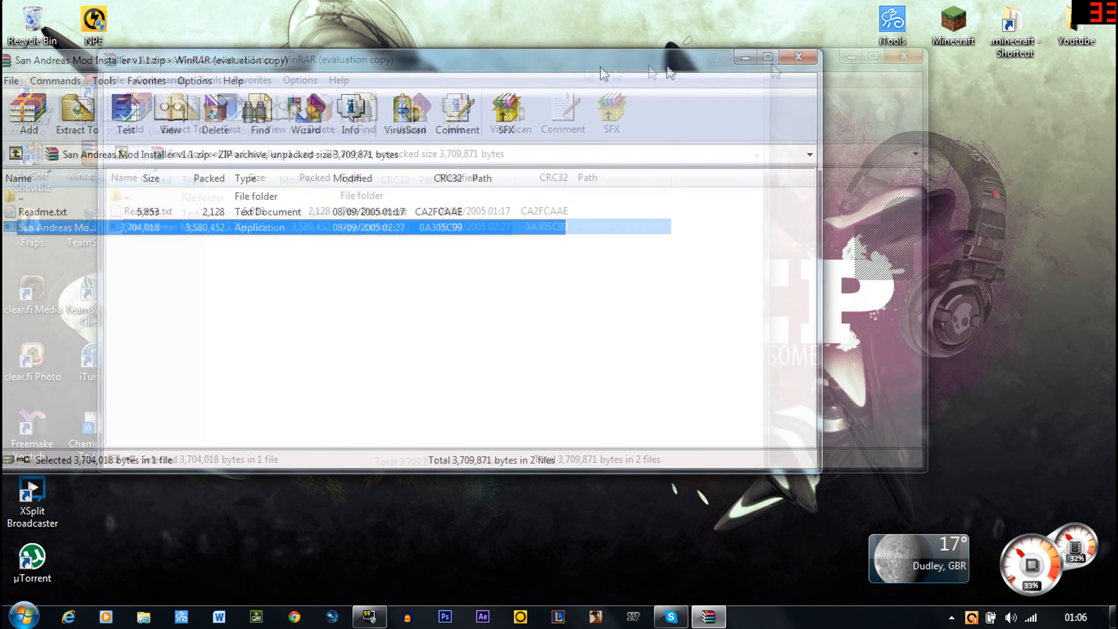
click(798, 56)
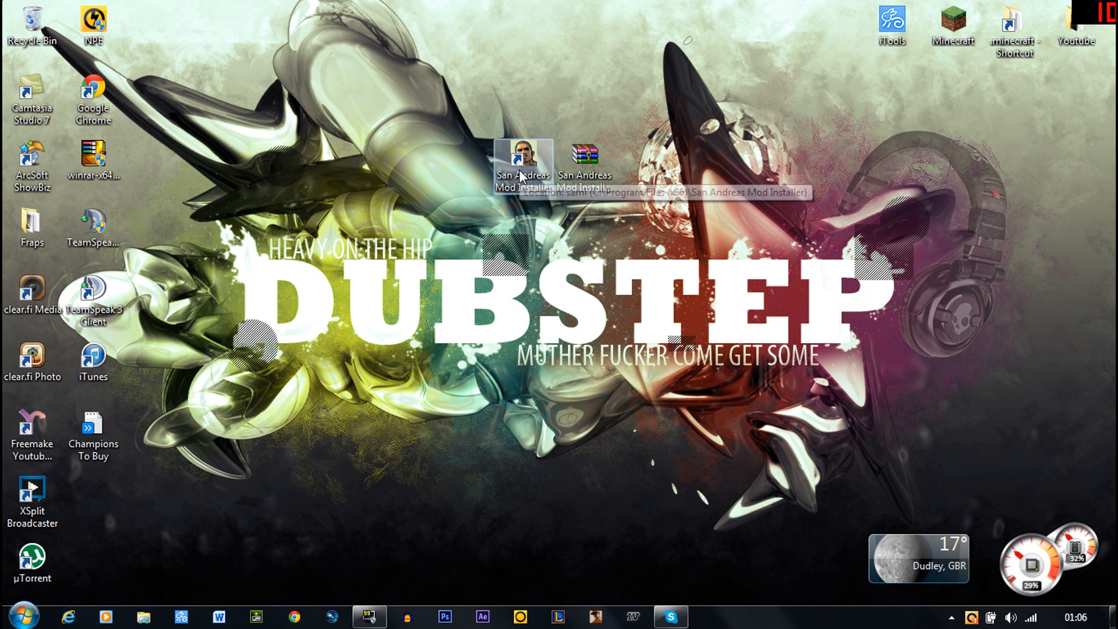
Launch the mod installer, dismiss its missing-directory error, exit, and return to Chrome.
double_click(523, 152)
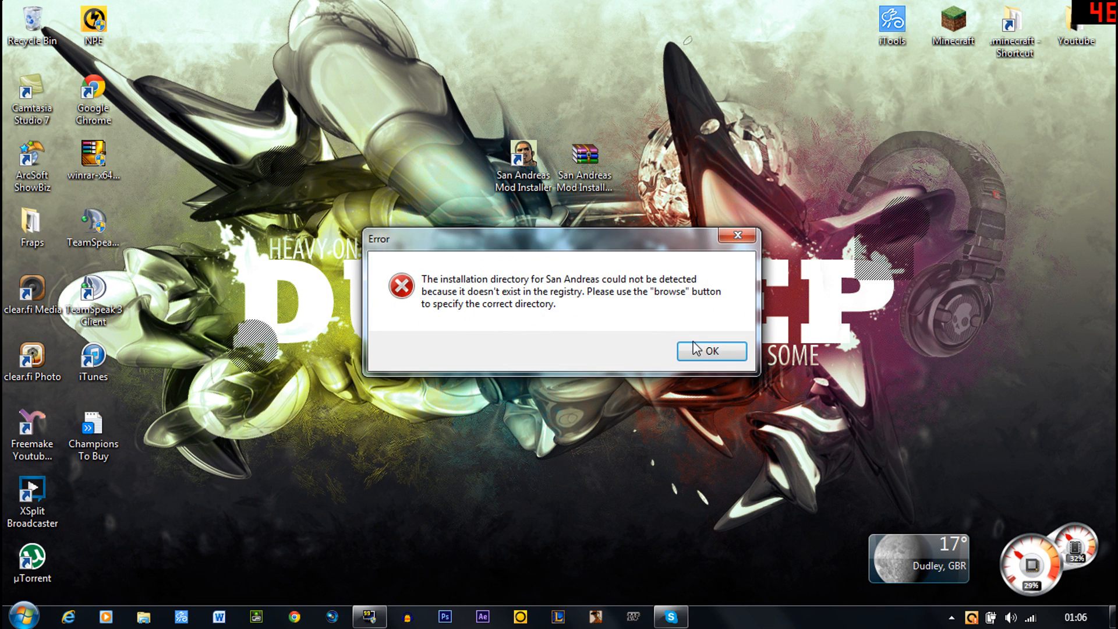
click(710, 350)
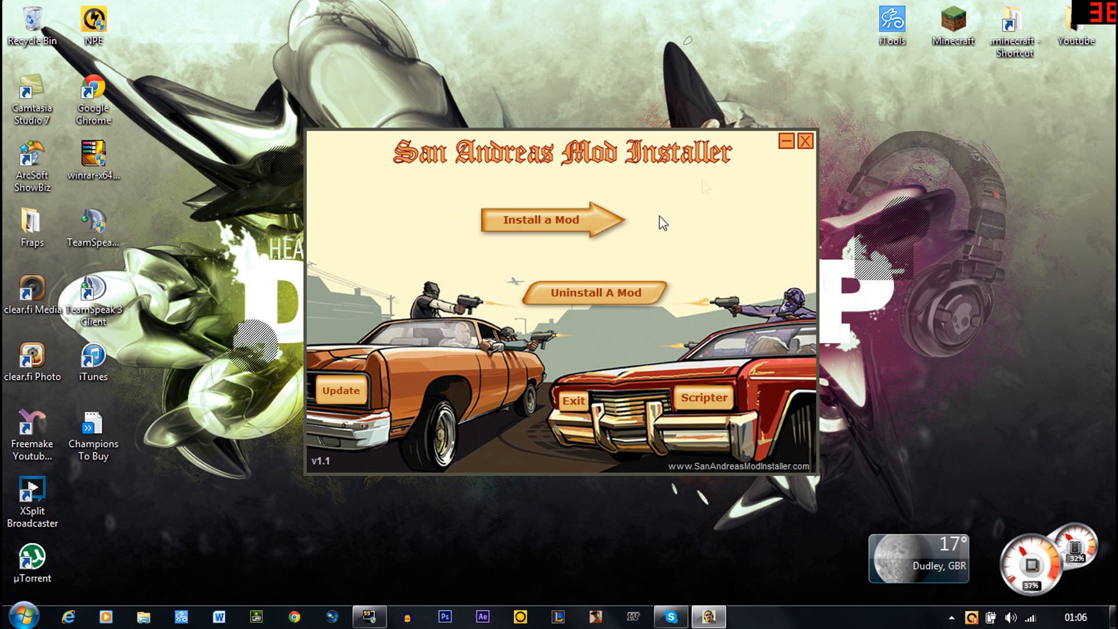
click(804, 141)
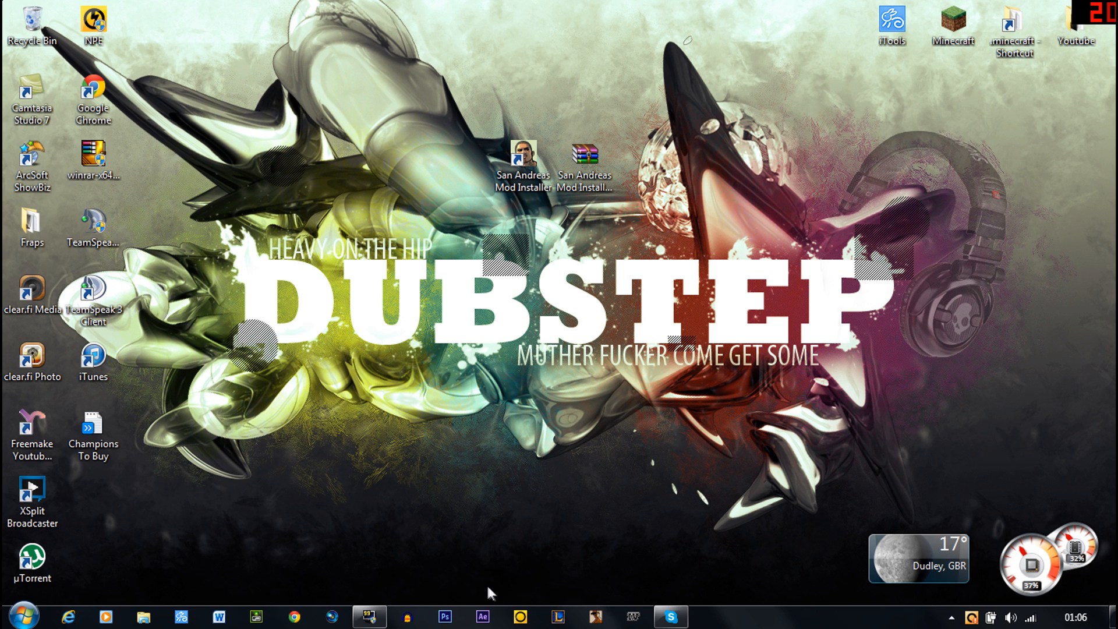
click(293, 616)
text(gtain)
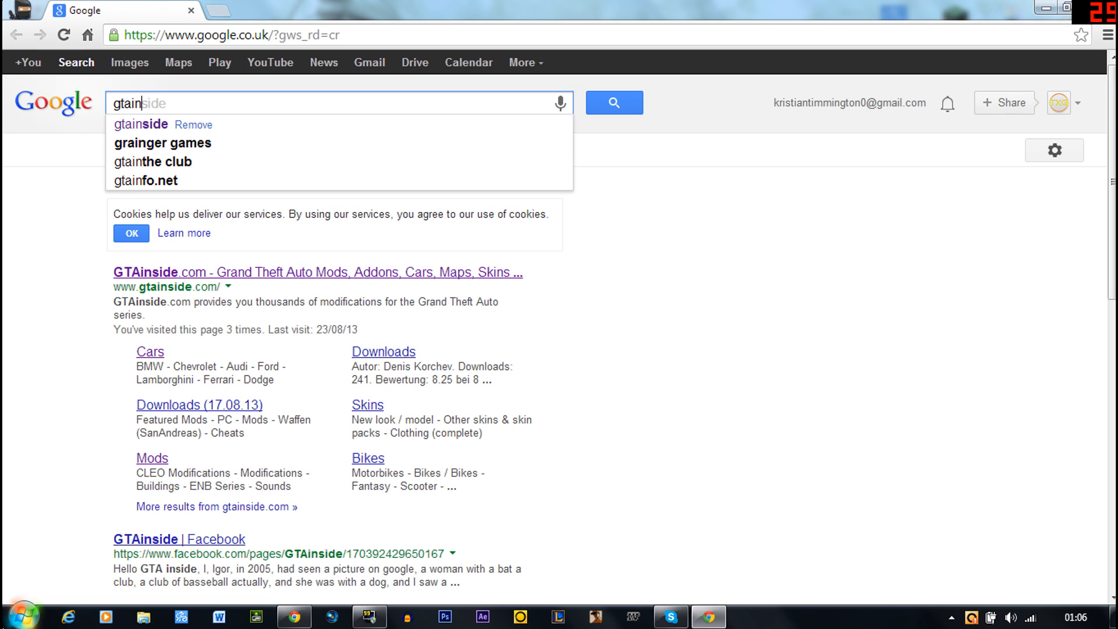
On GTAinside, browse to GTA San Andreas Cars and the Lamborghini mods.
click(612, 103)
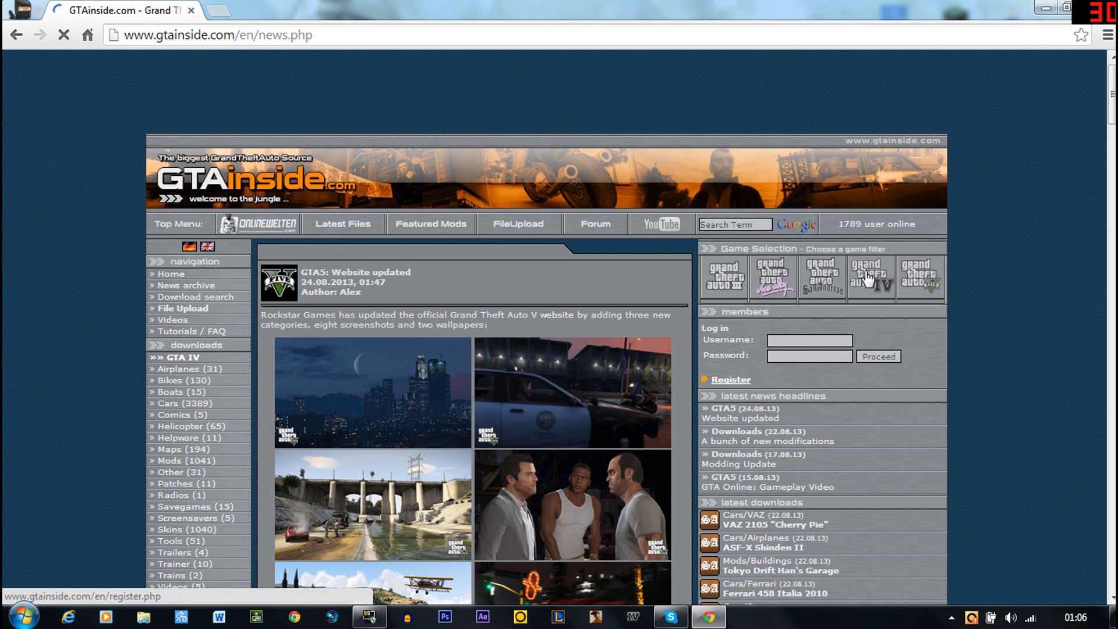
click(724, 278)
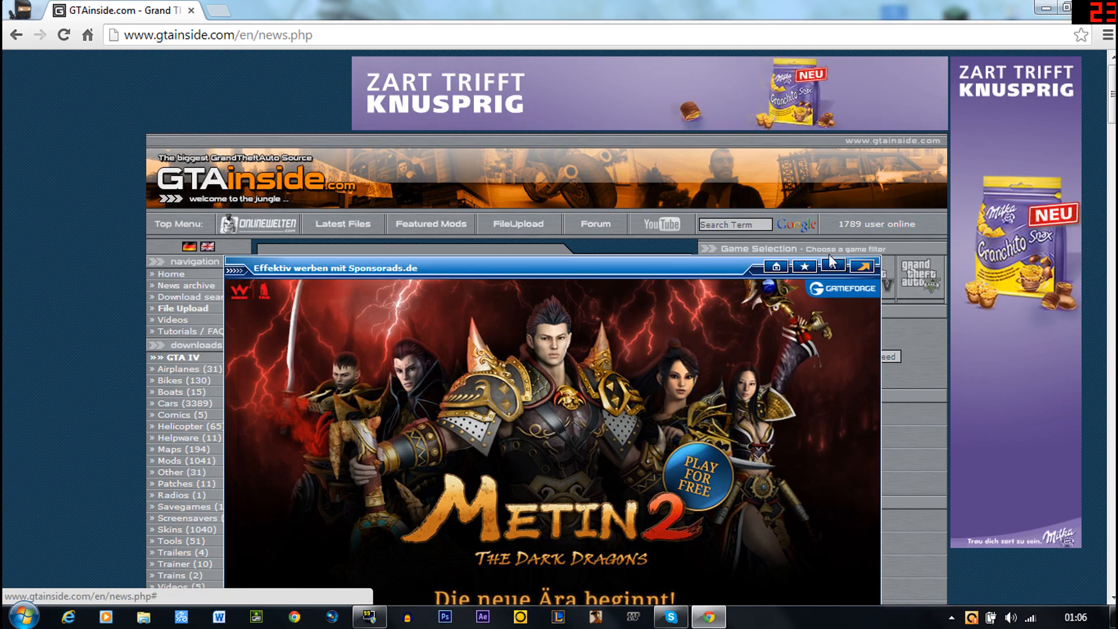
scroll(down, 3)
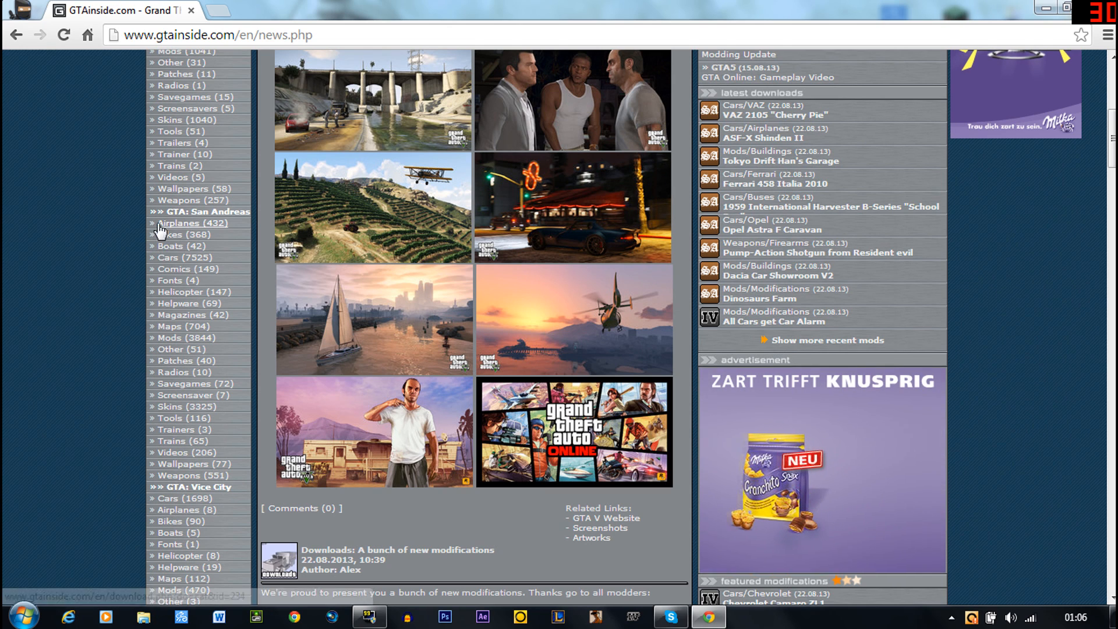
click(185, 258)
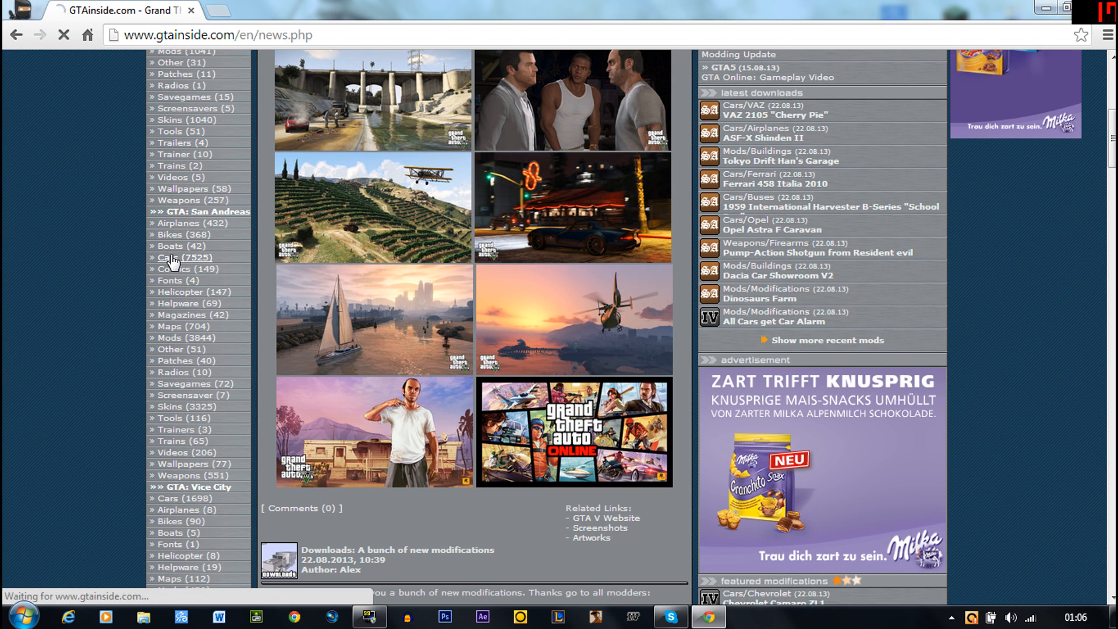
click(183, 257)
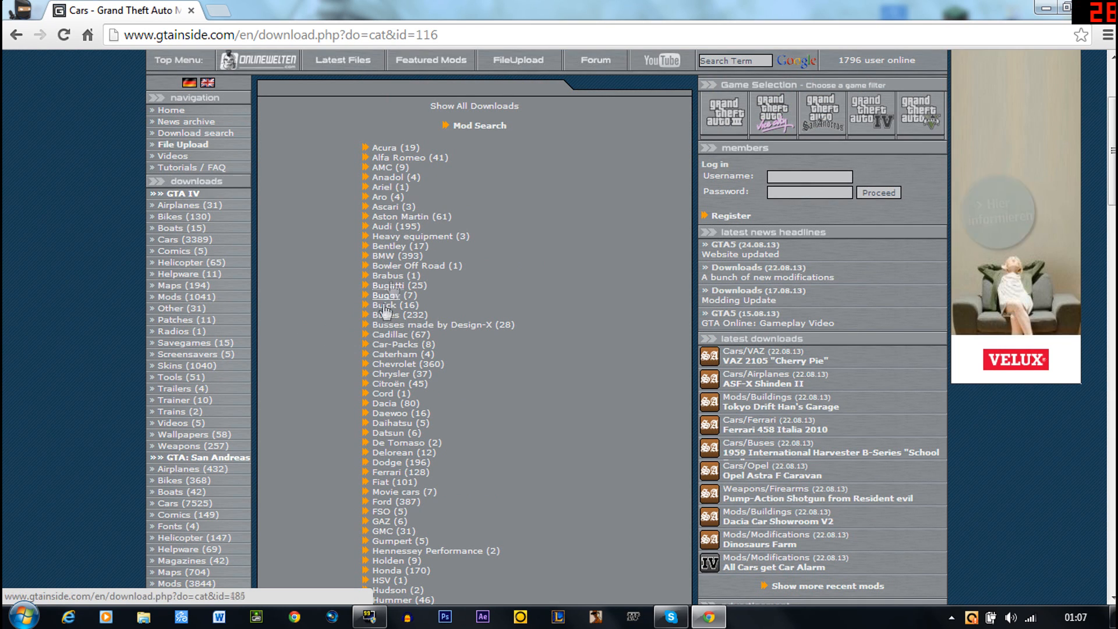
scroll(down, 3)
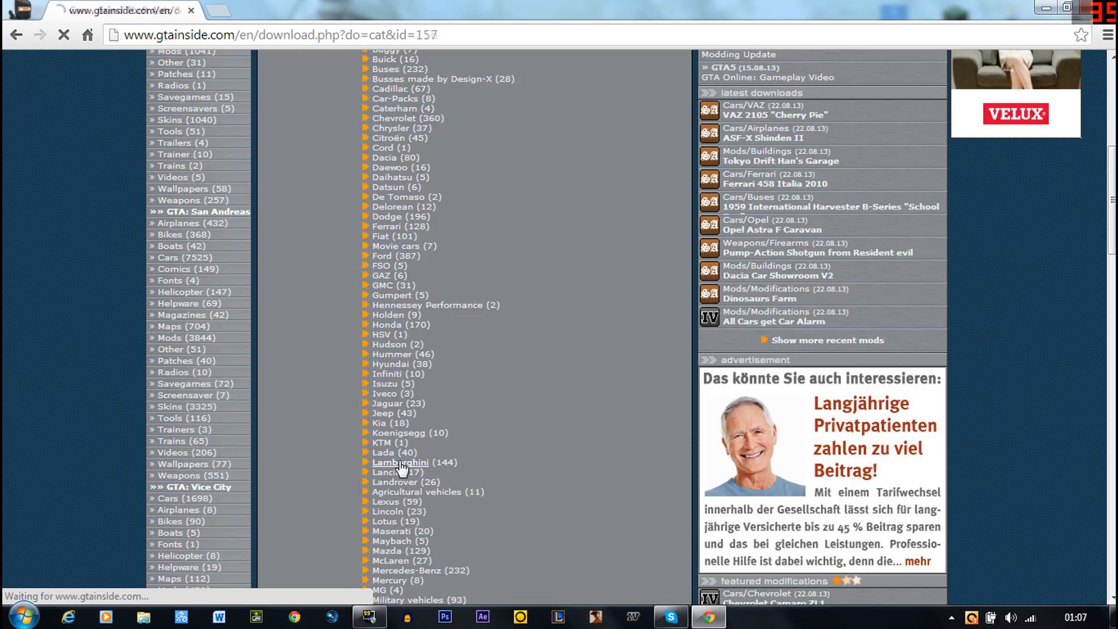
click(400, 461)
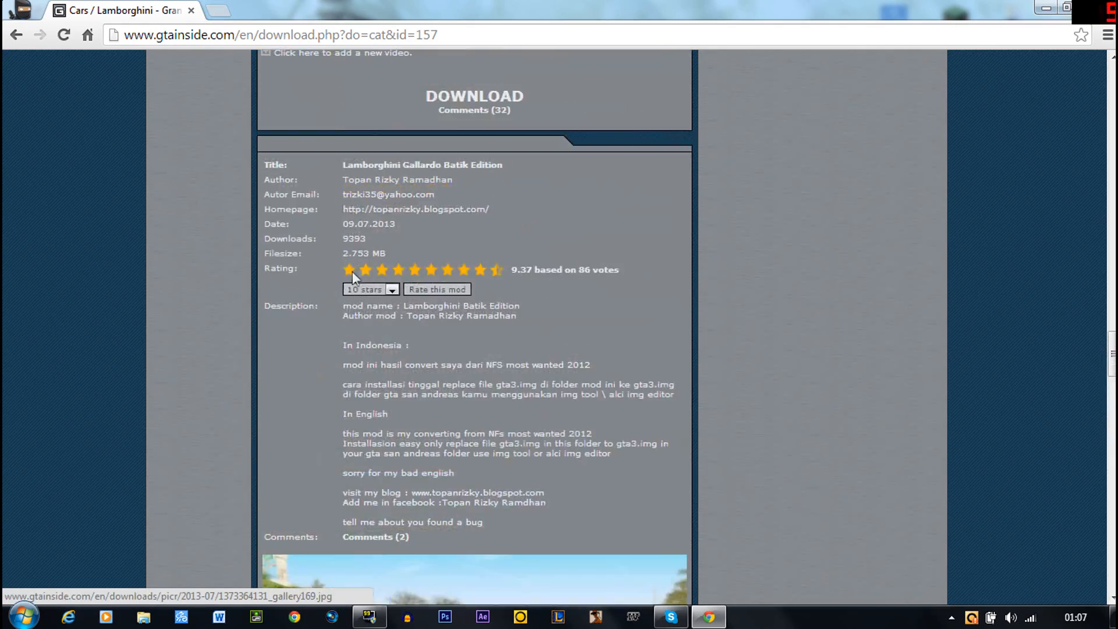
Download the Lamborghini Aventador mod archive from its download page.
scroll(up, 3)
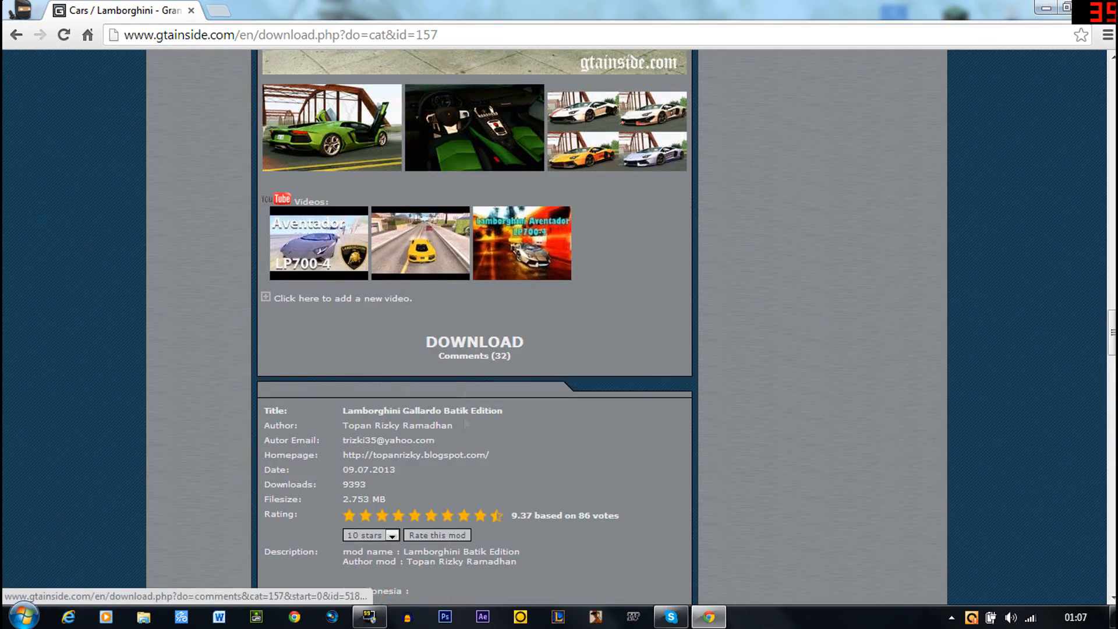
click(474, 342)
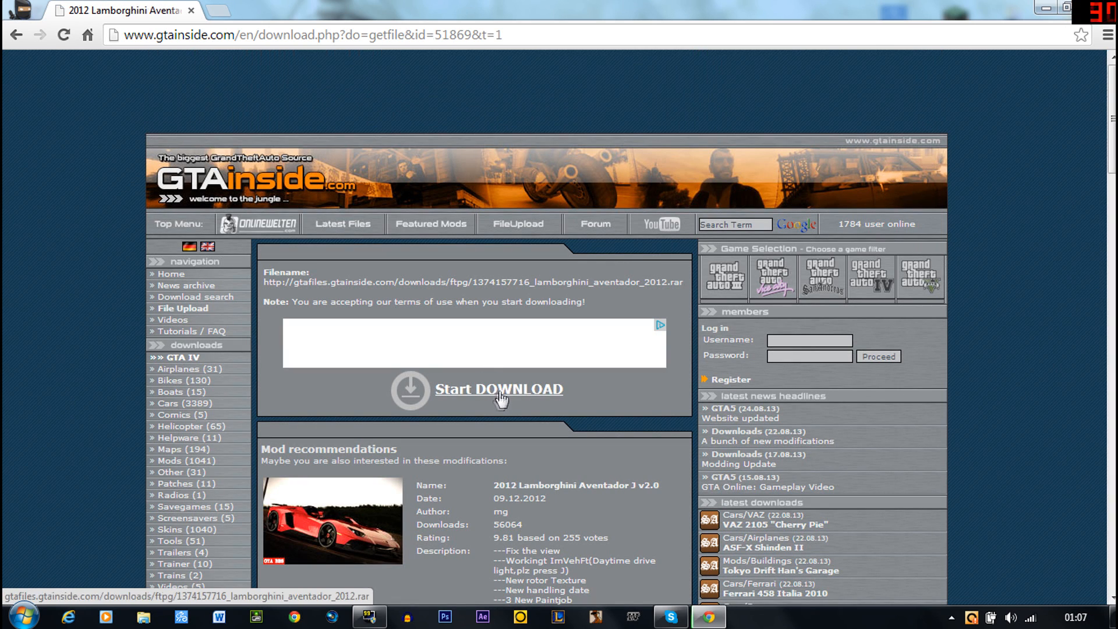
click(498, 388)
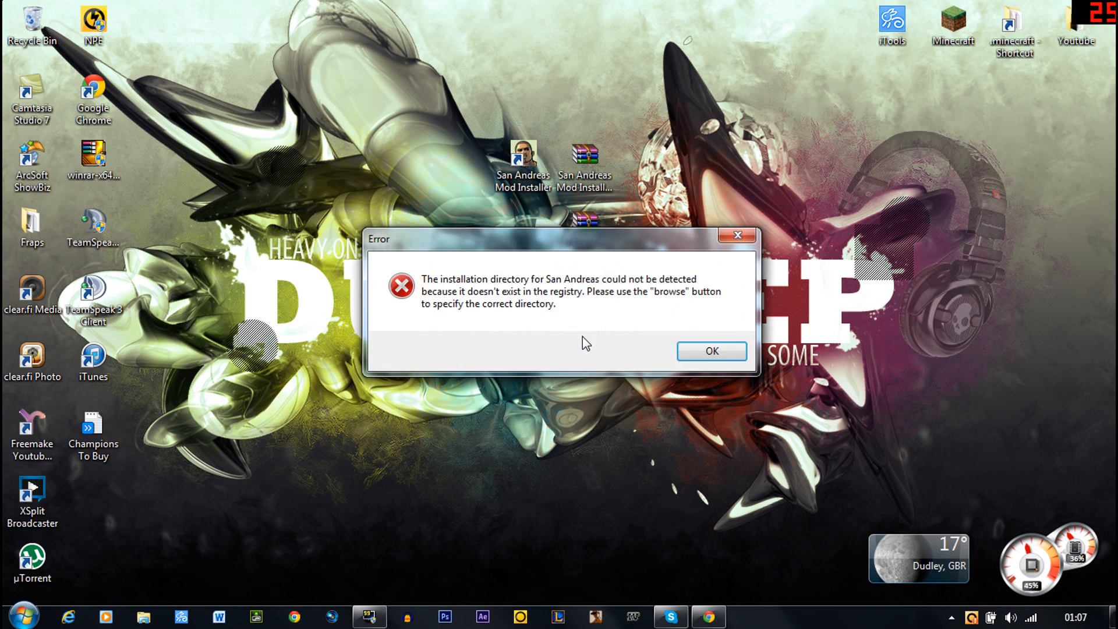
Fix the San Andreas directory path and load the Lamborghini .rar as the mod archive.
click(710, 350)
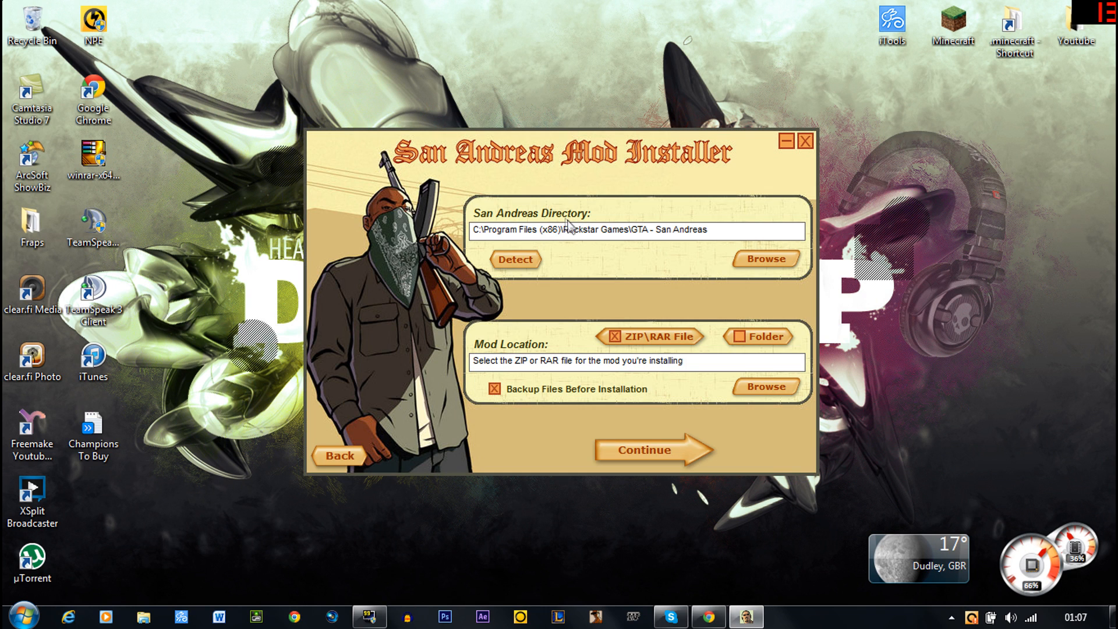
triple_click(637, 229)
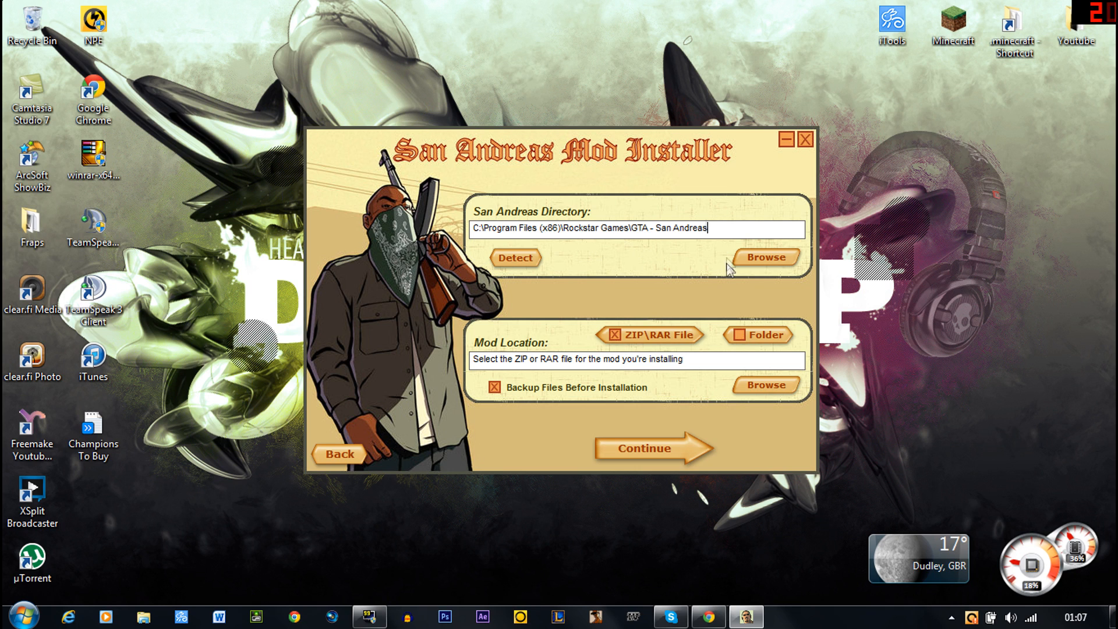
mouse_move(644, 265)
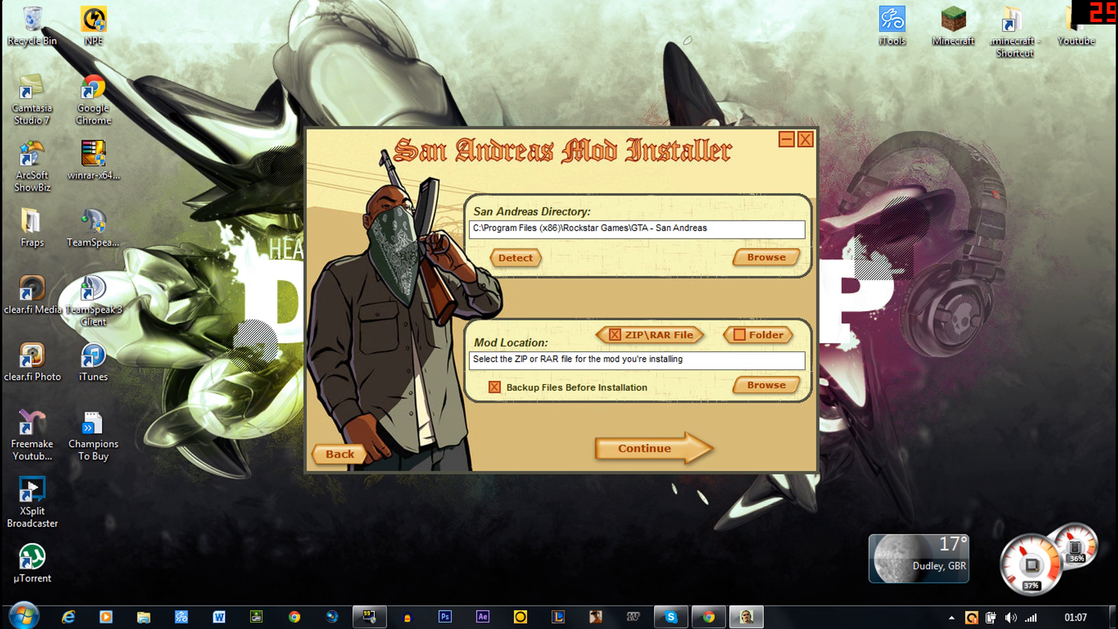
click(764, 384)
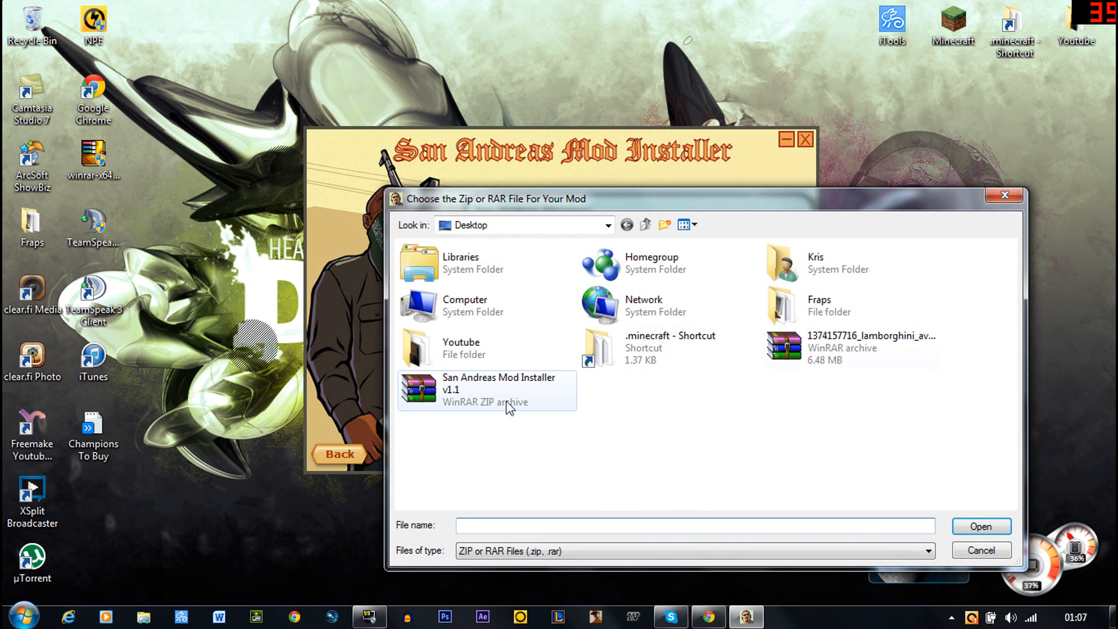
click(850, 348)
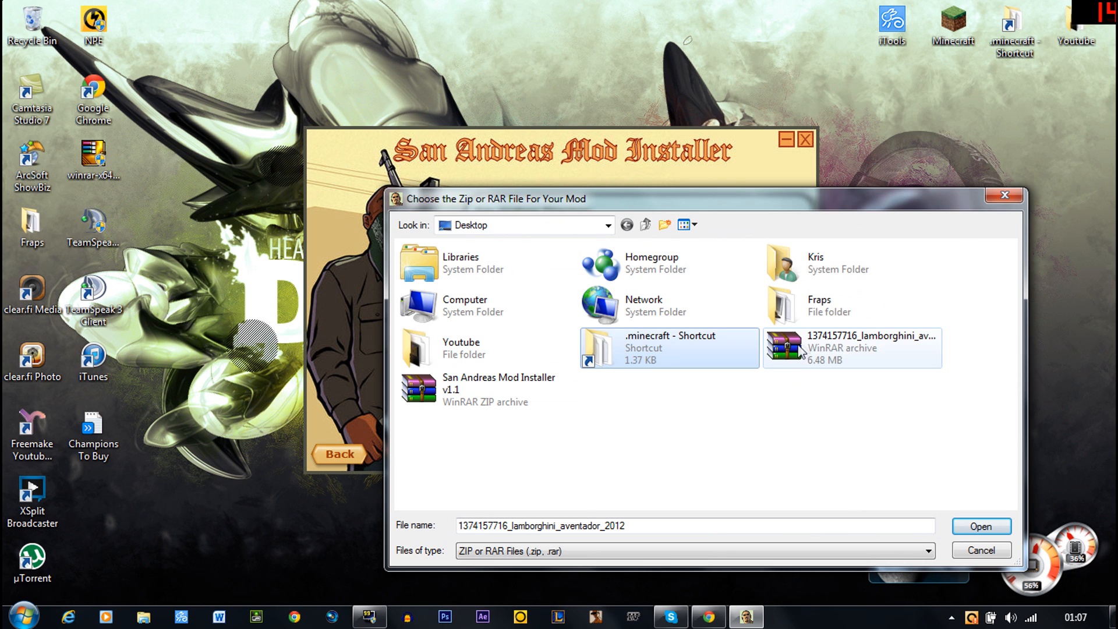
click(980, 526)
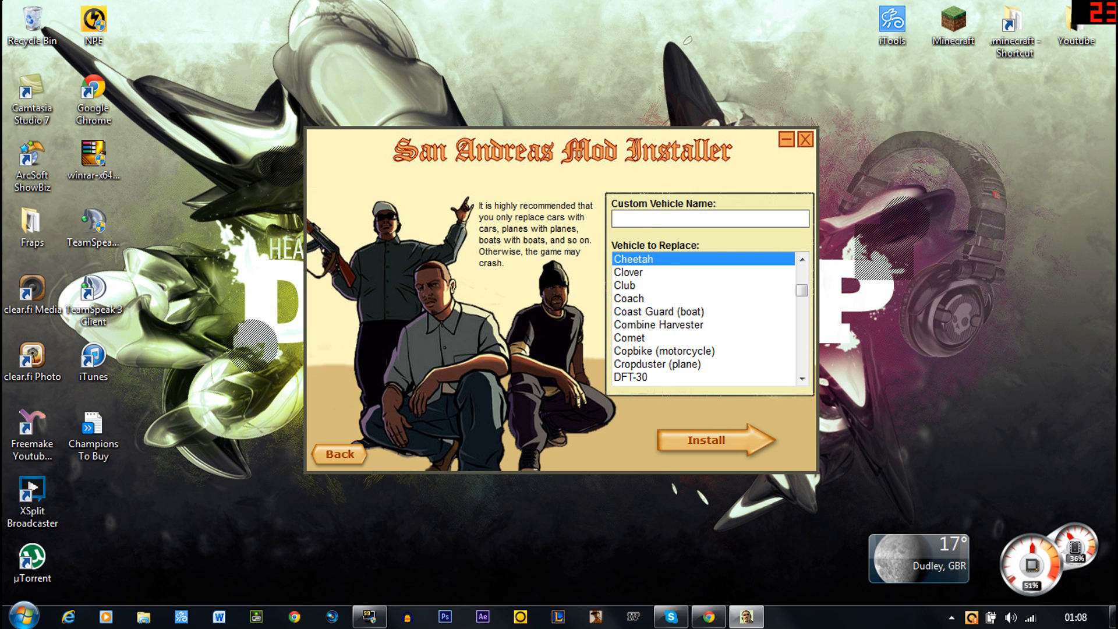
Name the custom vehicle 'lamborghini' and pick Taxi as the vehicle to replace.
text(la)
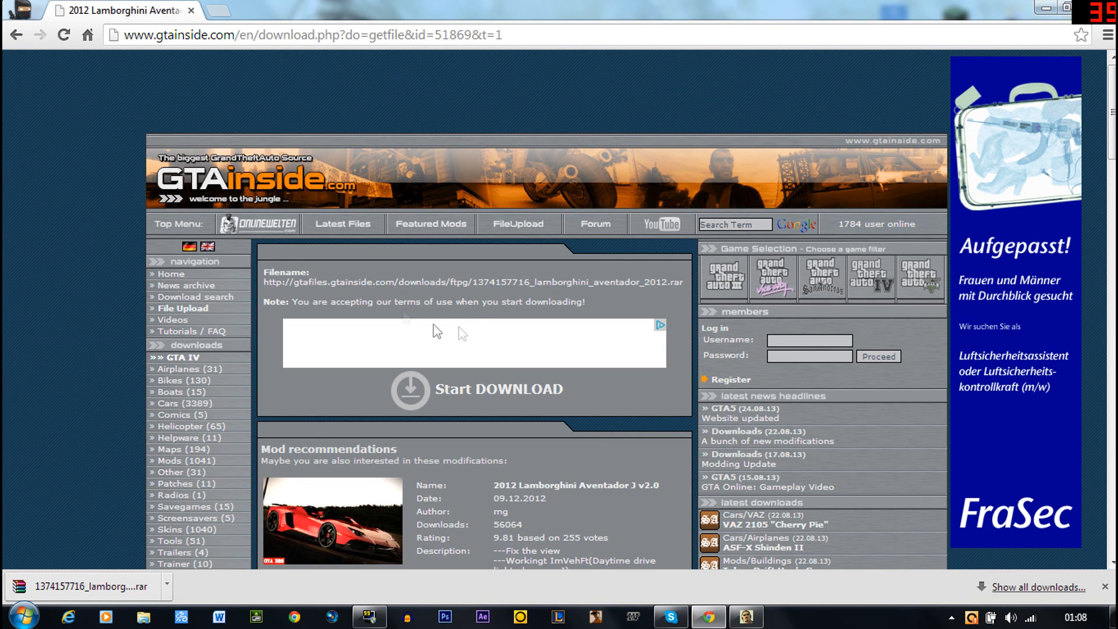
mouse_move(607, 413)
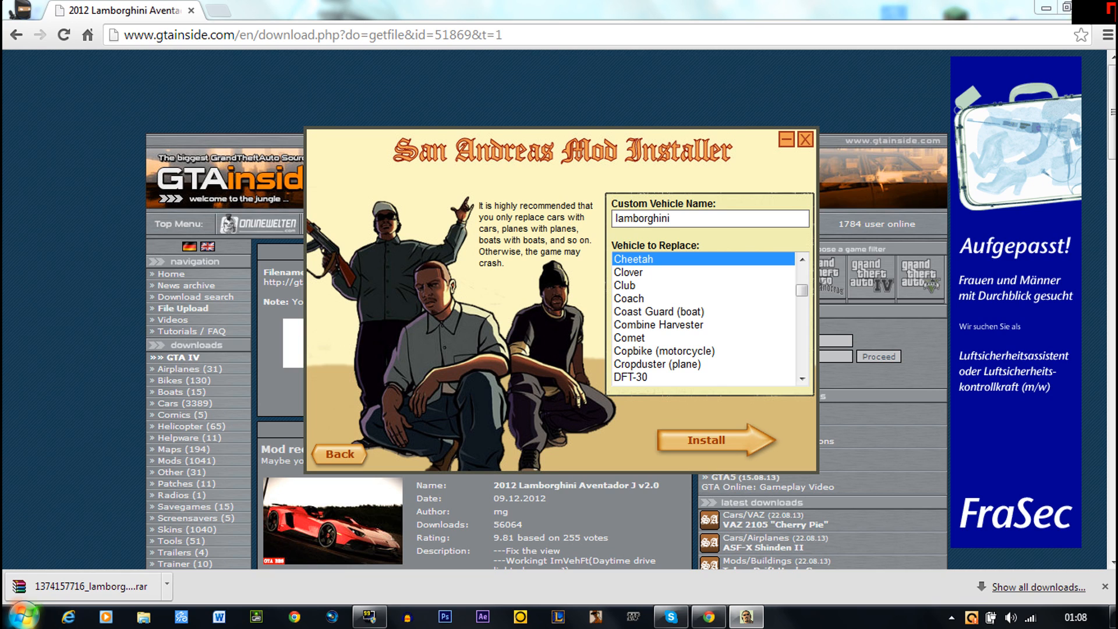
mouse_move(697, 245)
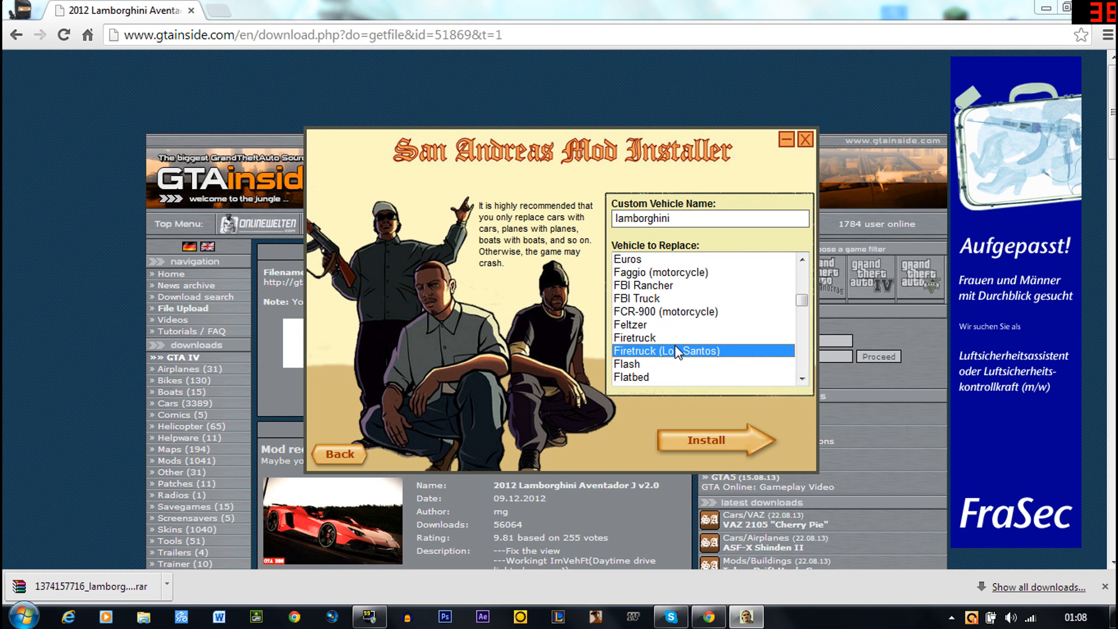
scroll(down, 3)
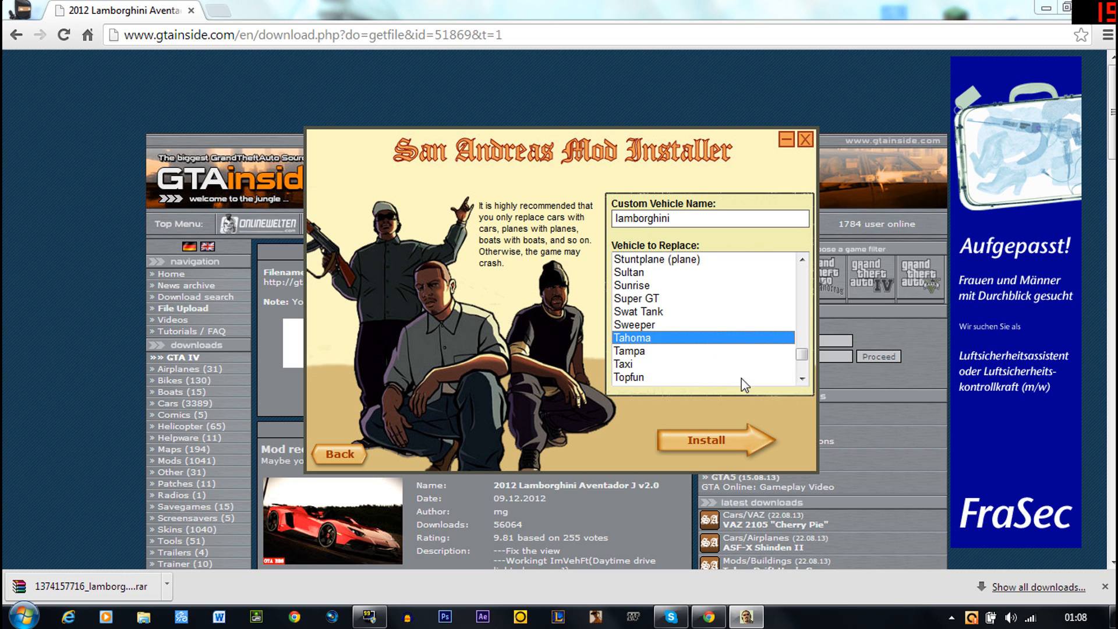
click(712, 439)
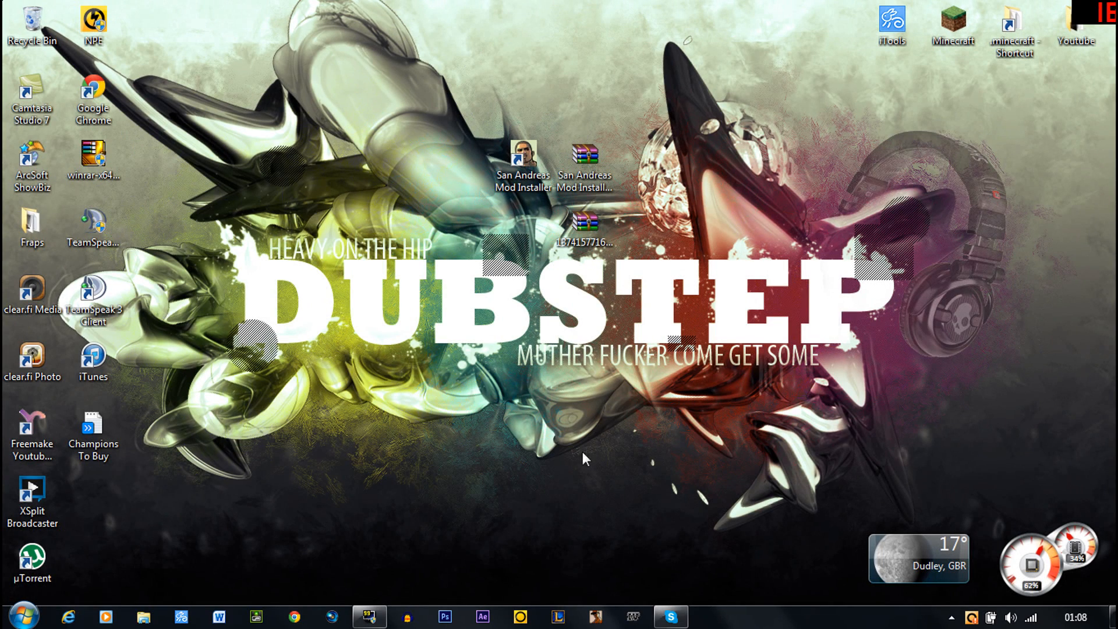
mouse_move(519, 463)
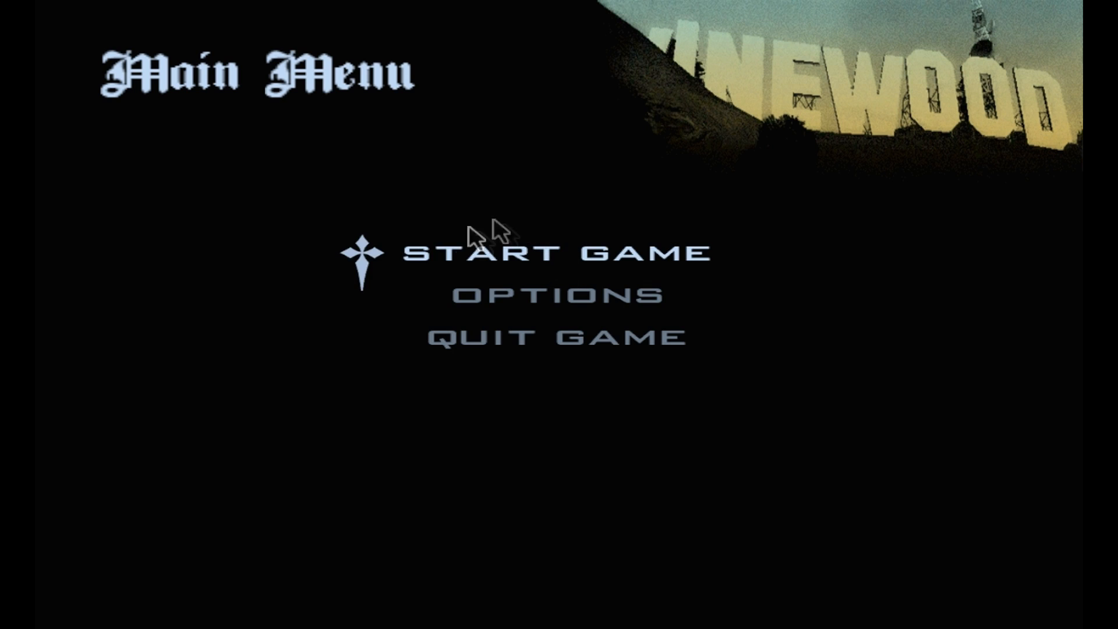
mouse_move(506, 271)
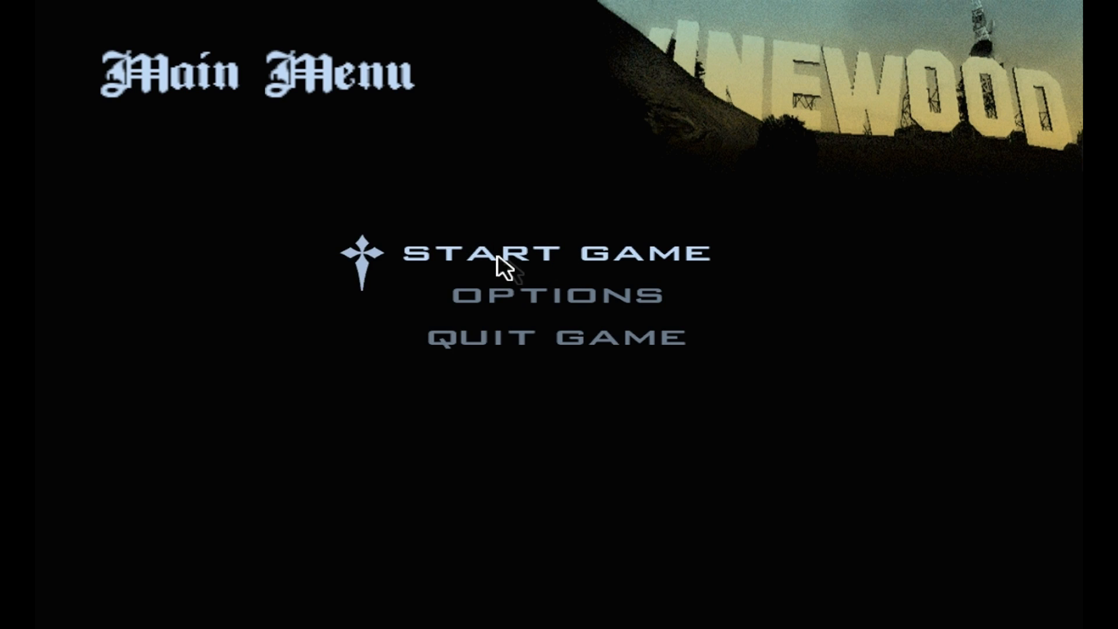
Click START GAME on the GTA San Andreas main menu.
click(556, 252)
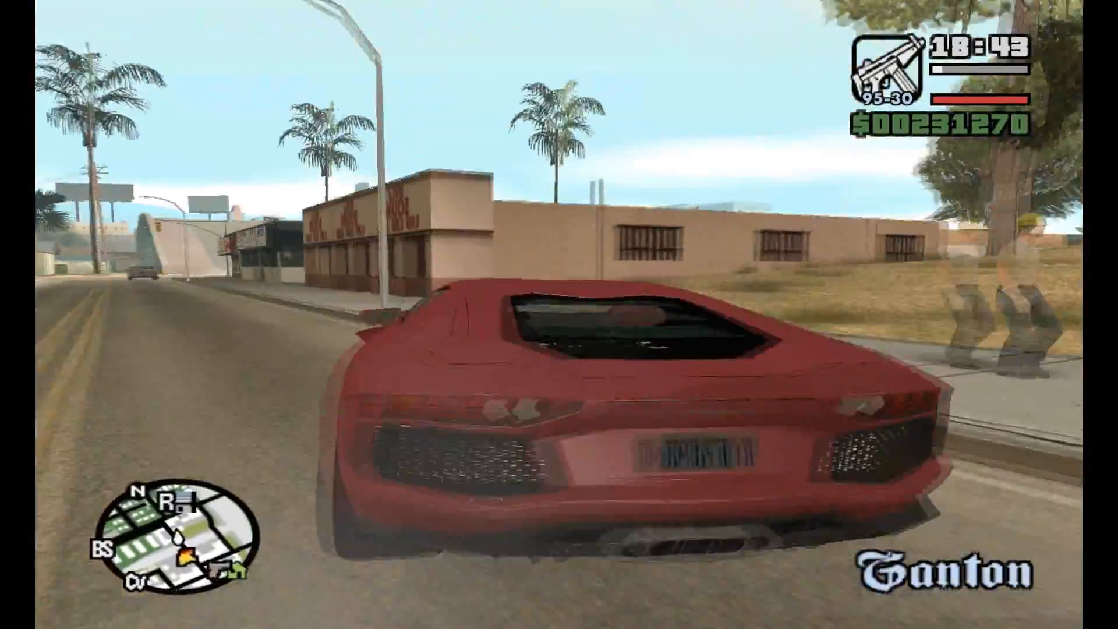
Drive the Lamborghini forward and switch to the cinematic camera view.
key(w)
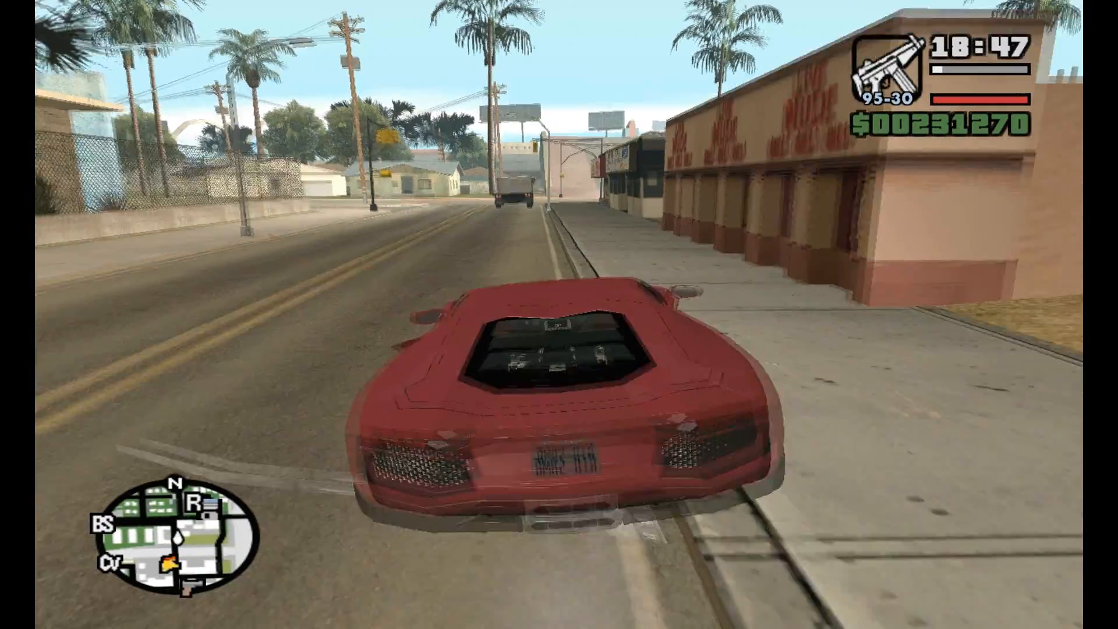
key(num4)
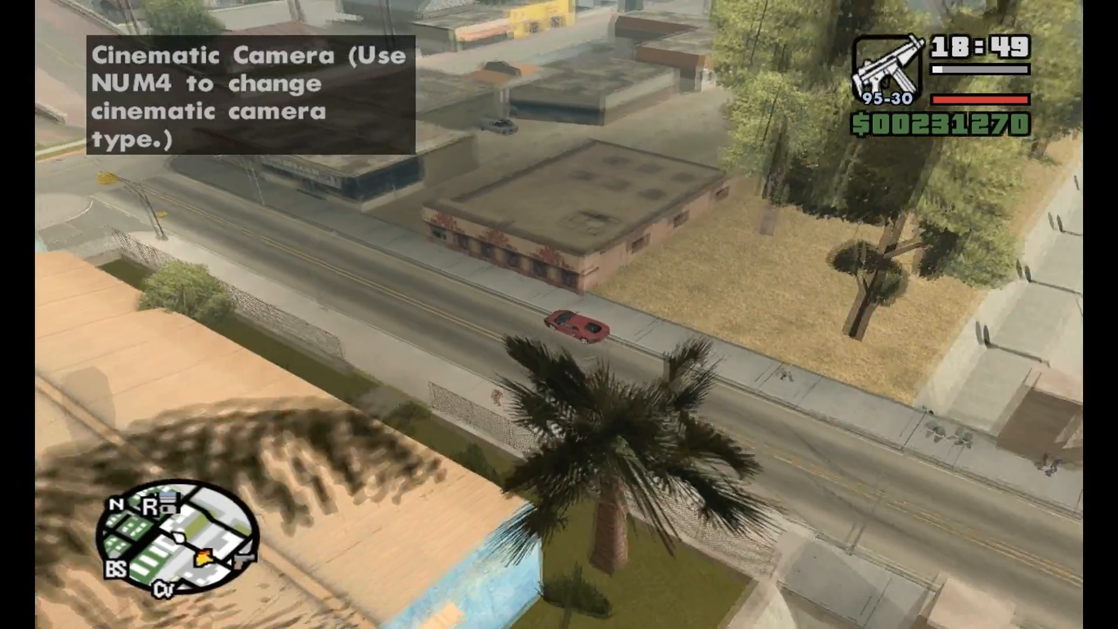